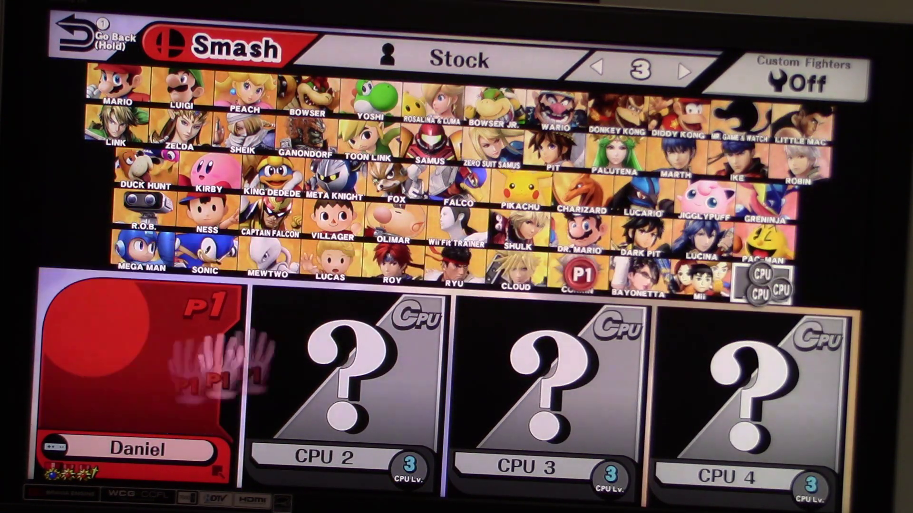
Step: Select Ryu from the roster as Player 1's fighter, leaving three CPU slots unassigned
left_click(443, 266)
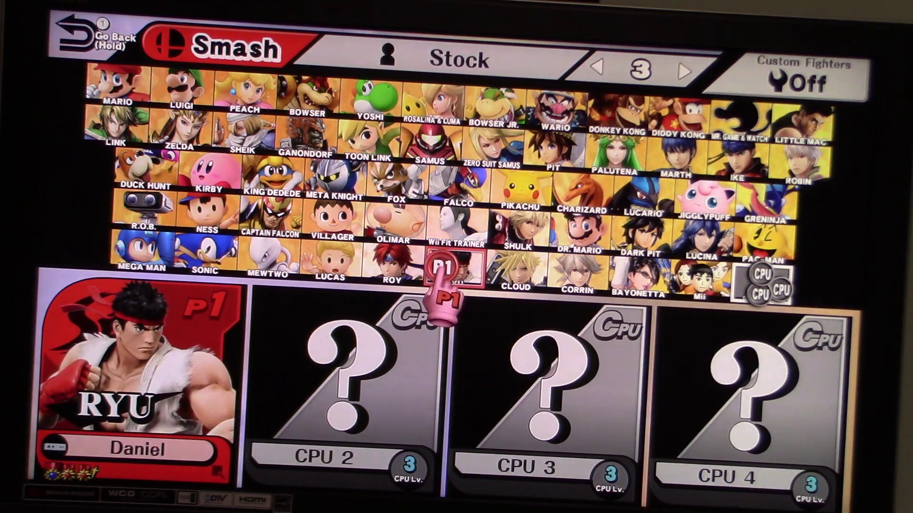